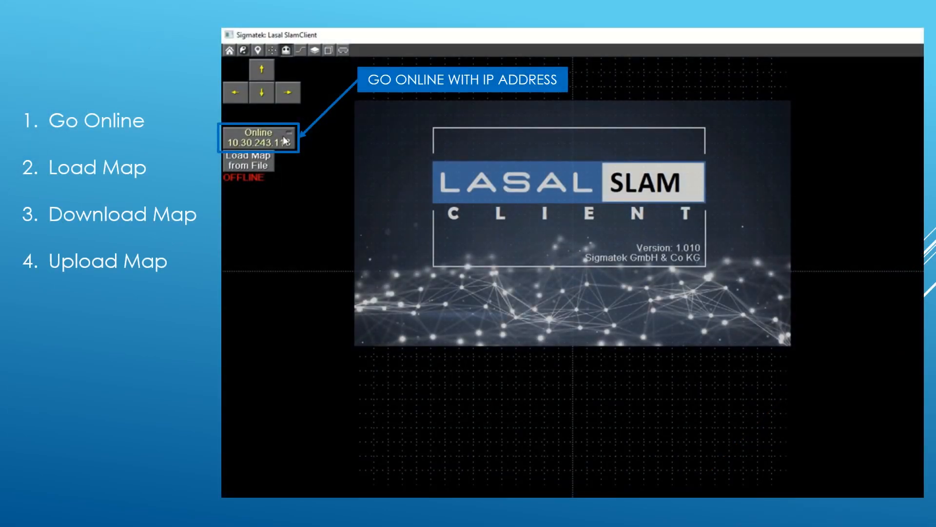
Connect the client to the SLAM controller at 10.30.243.113.
click(258, 136)
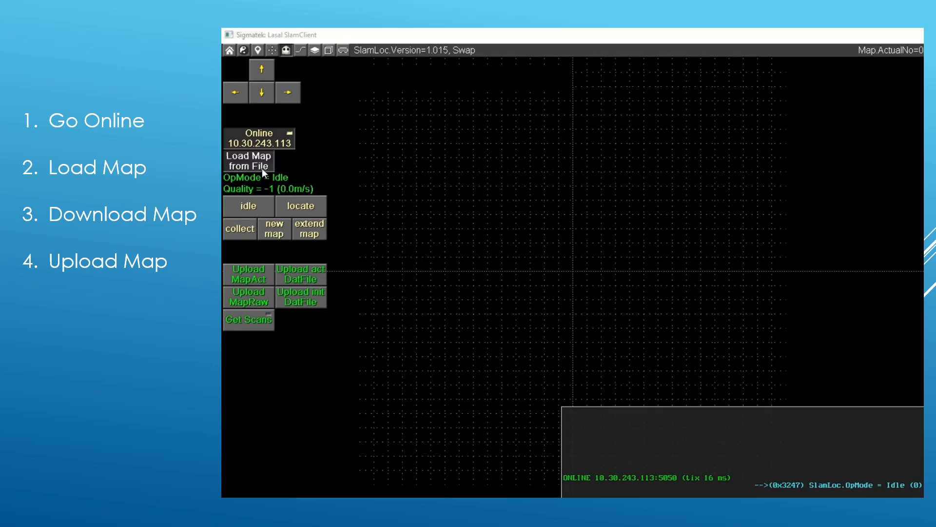
Load the map file Map126.map from disk.
click(248, 161)
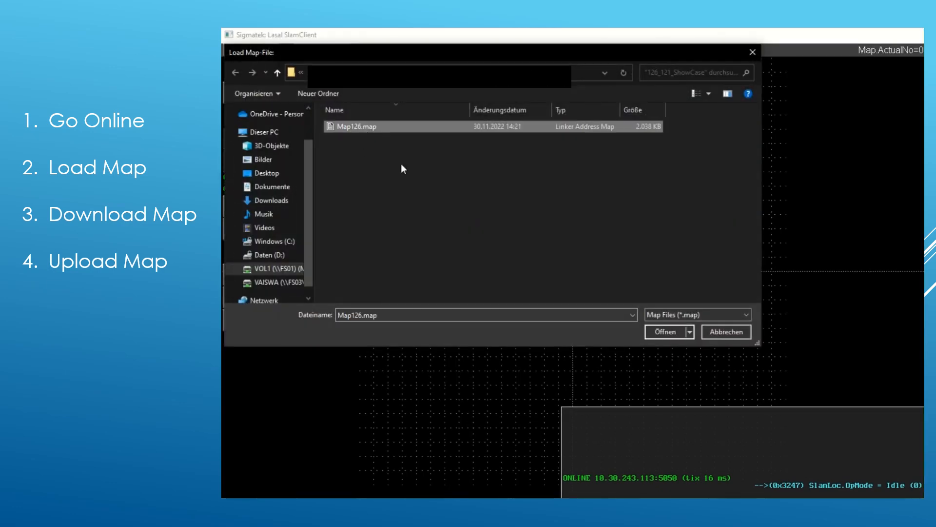
click(664, 331)
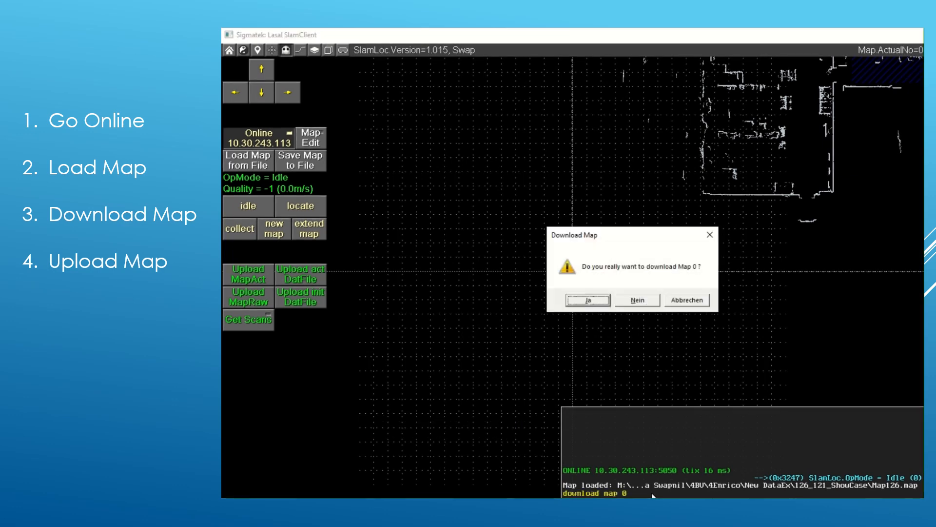
Confirm downloading map 0 to the controller, then upload the active map back.
click(587, 300)
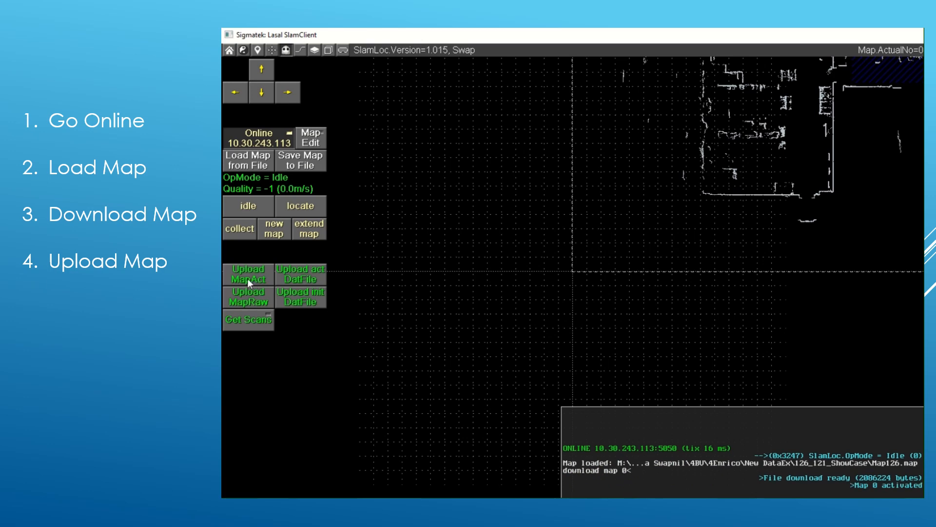
click(248, 274)
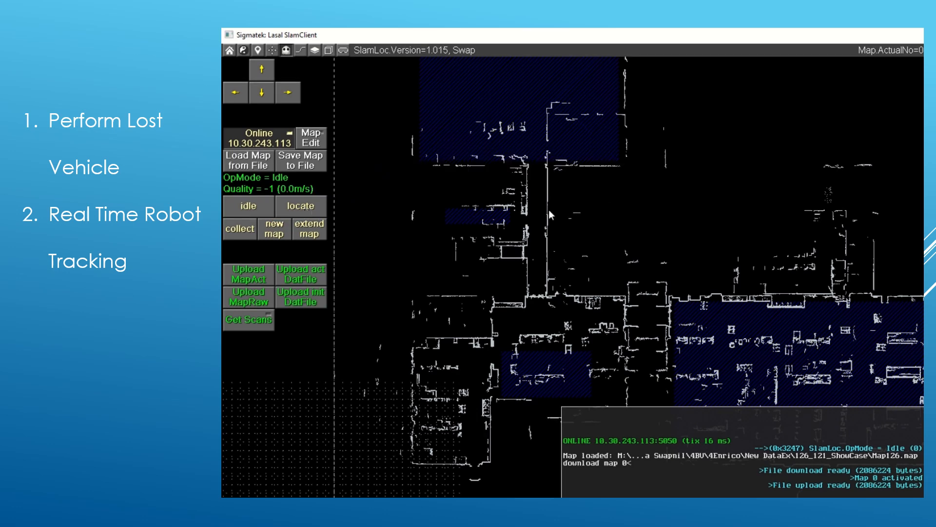
Mark the robot's approximate position (r=3.12m, theta=-110°) and start localization.
click(534, 219)
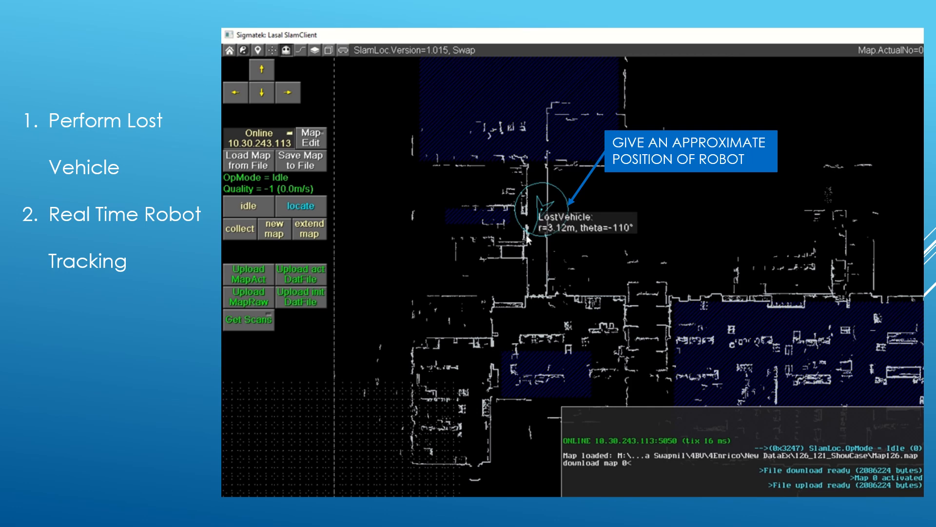
click(301, 206)
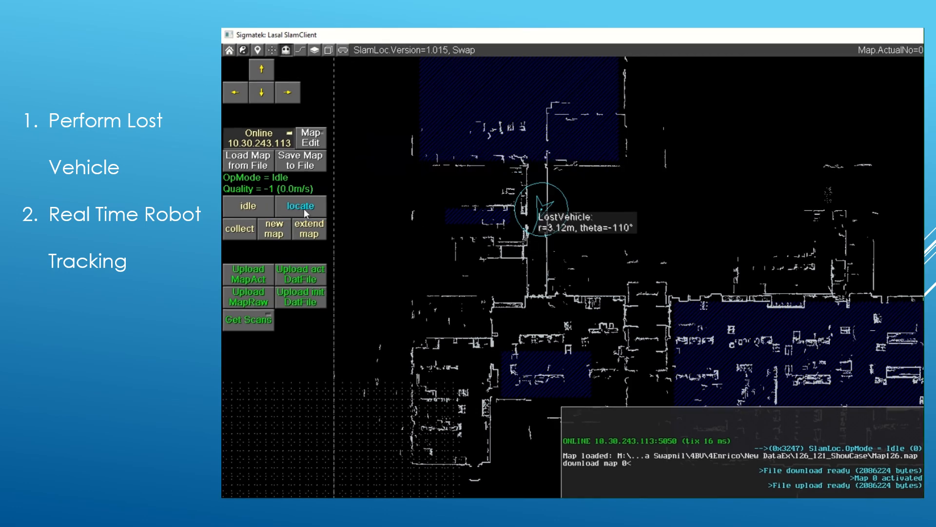
click(301, 205)
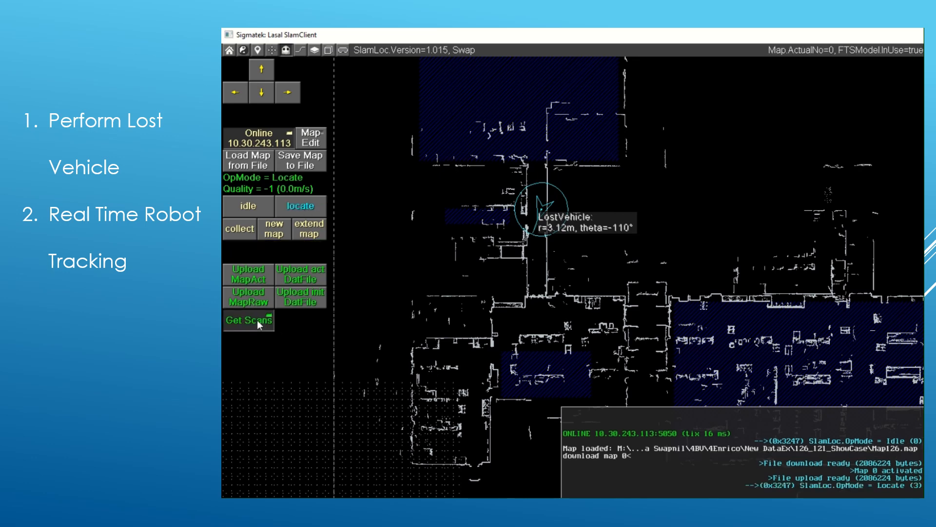